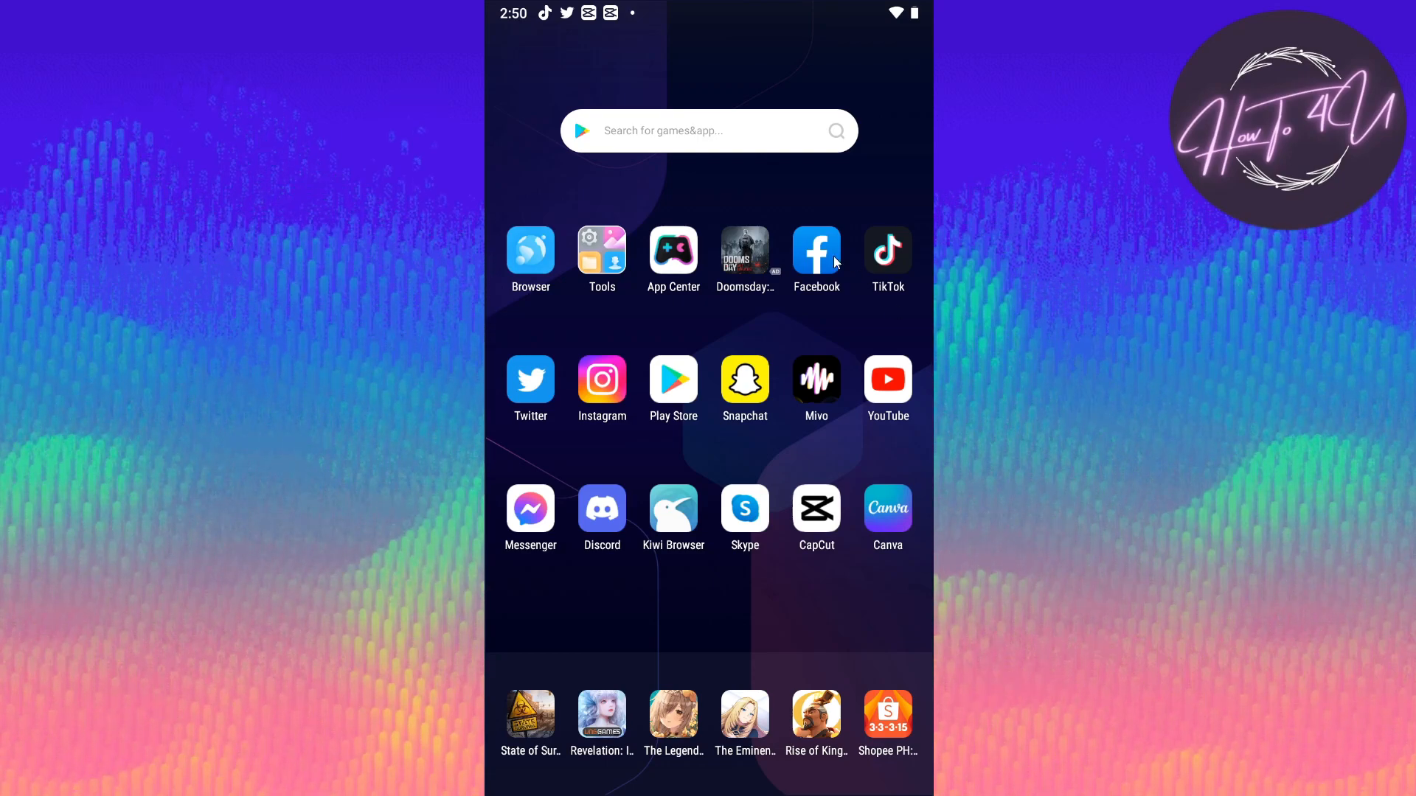
Launch Facebook and bring up its search page listing recent searches
{"action": "left_click", "coordinate": [816, 251]}
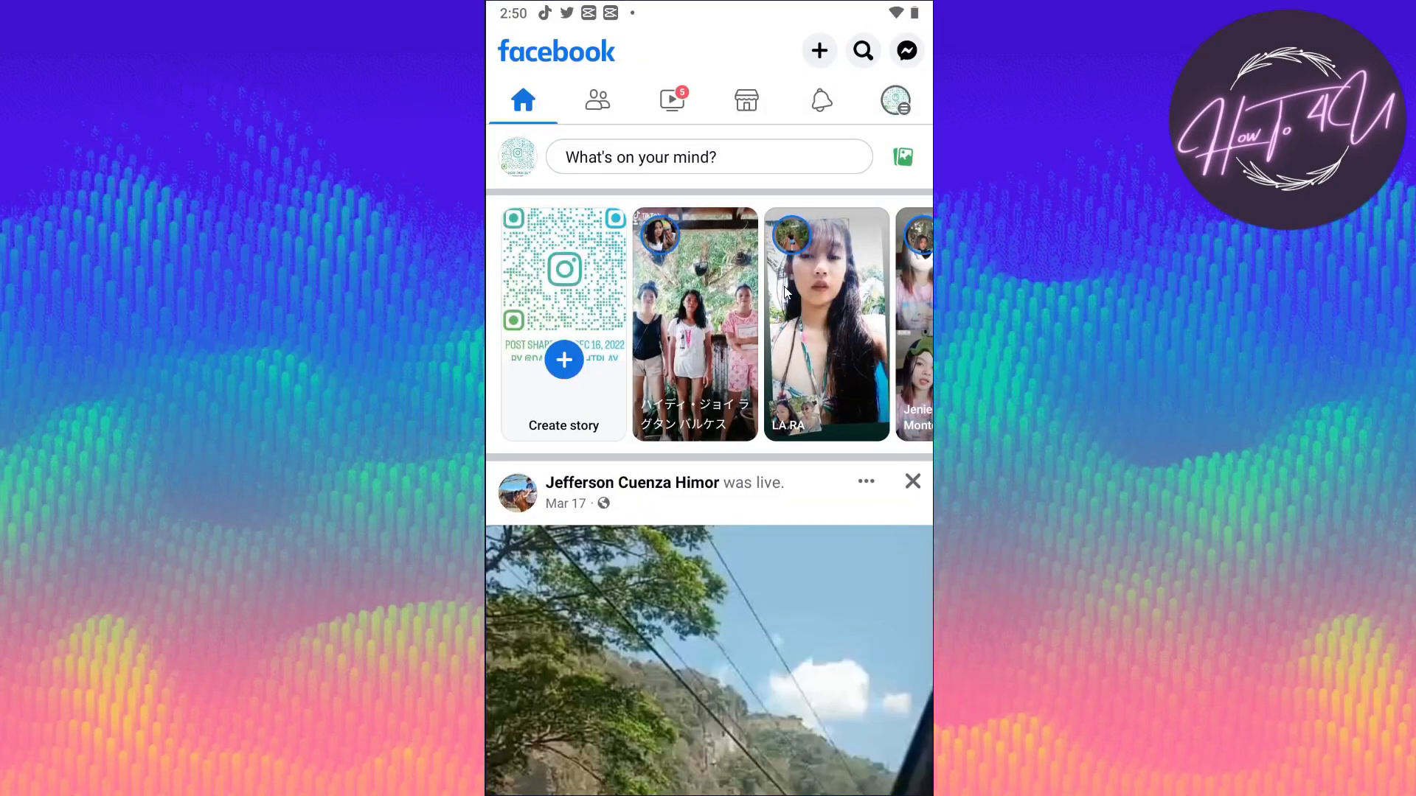
{"action": "mouse_move", "coordinate": [695, 351]}
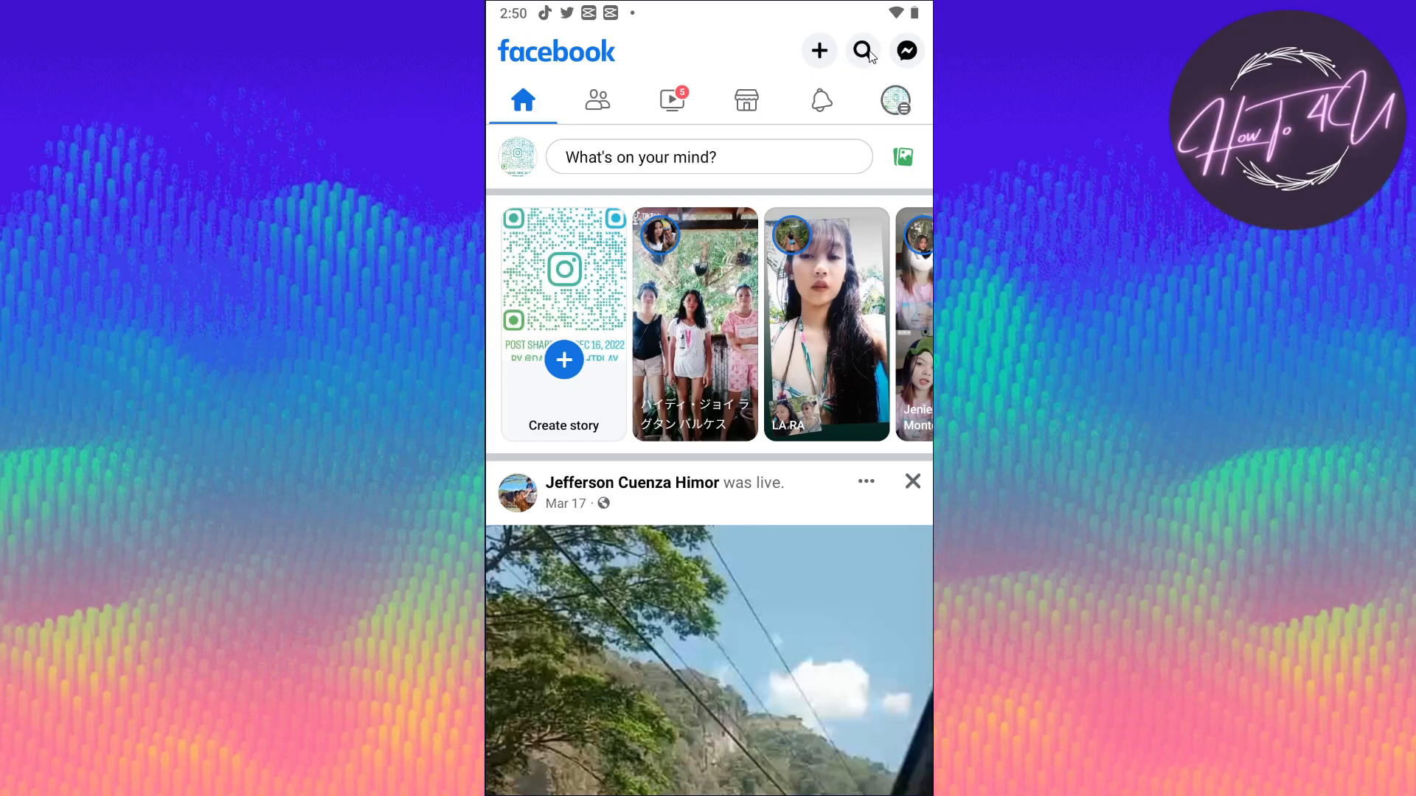
{"action": "left_click", "coordinate": [862, 50]}
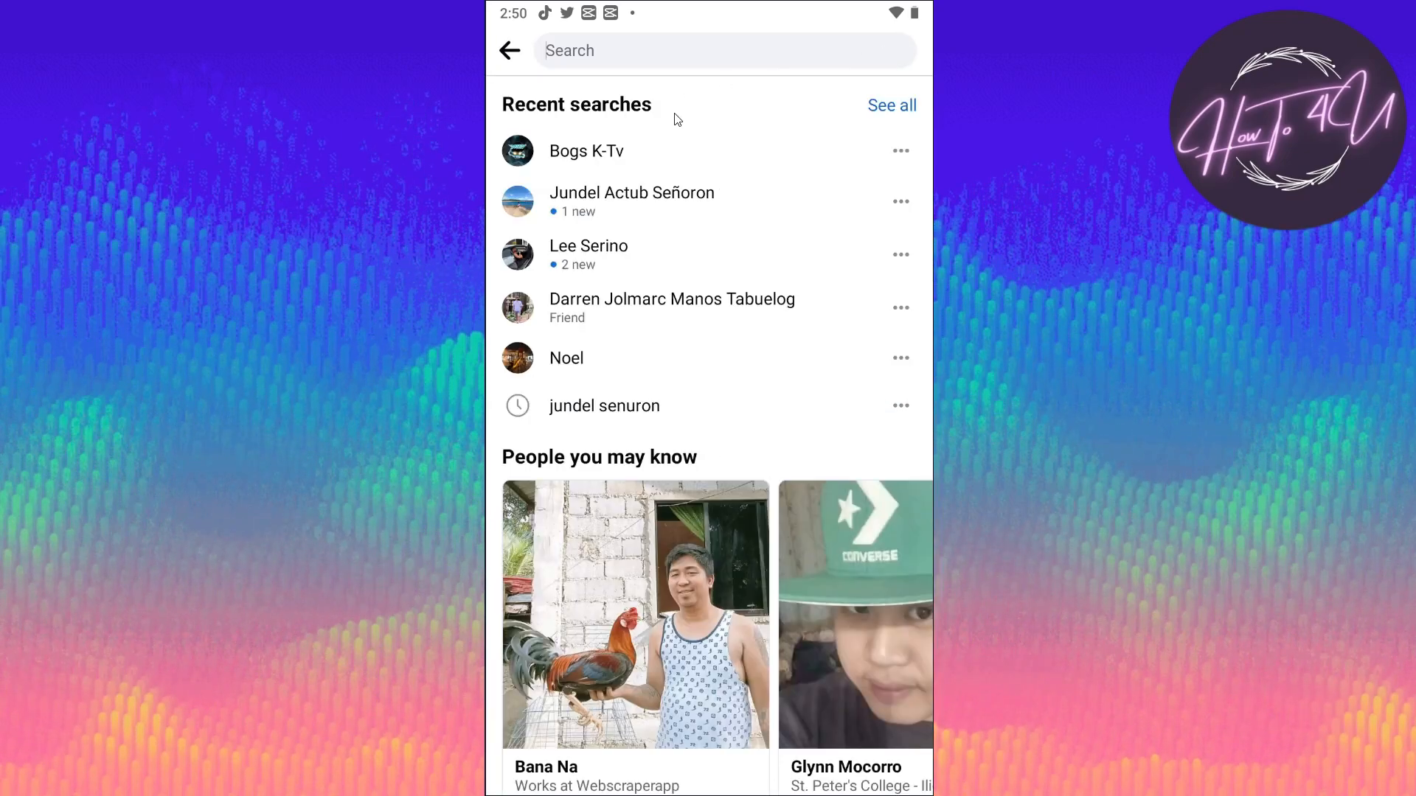
{"action": "mouse_move", "coordinate": [632, 111]}
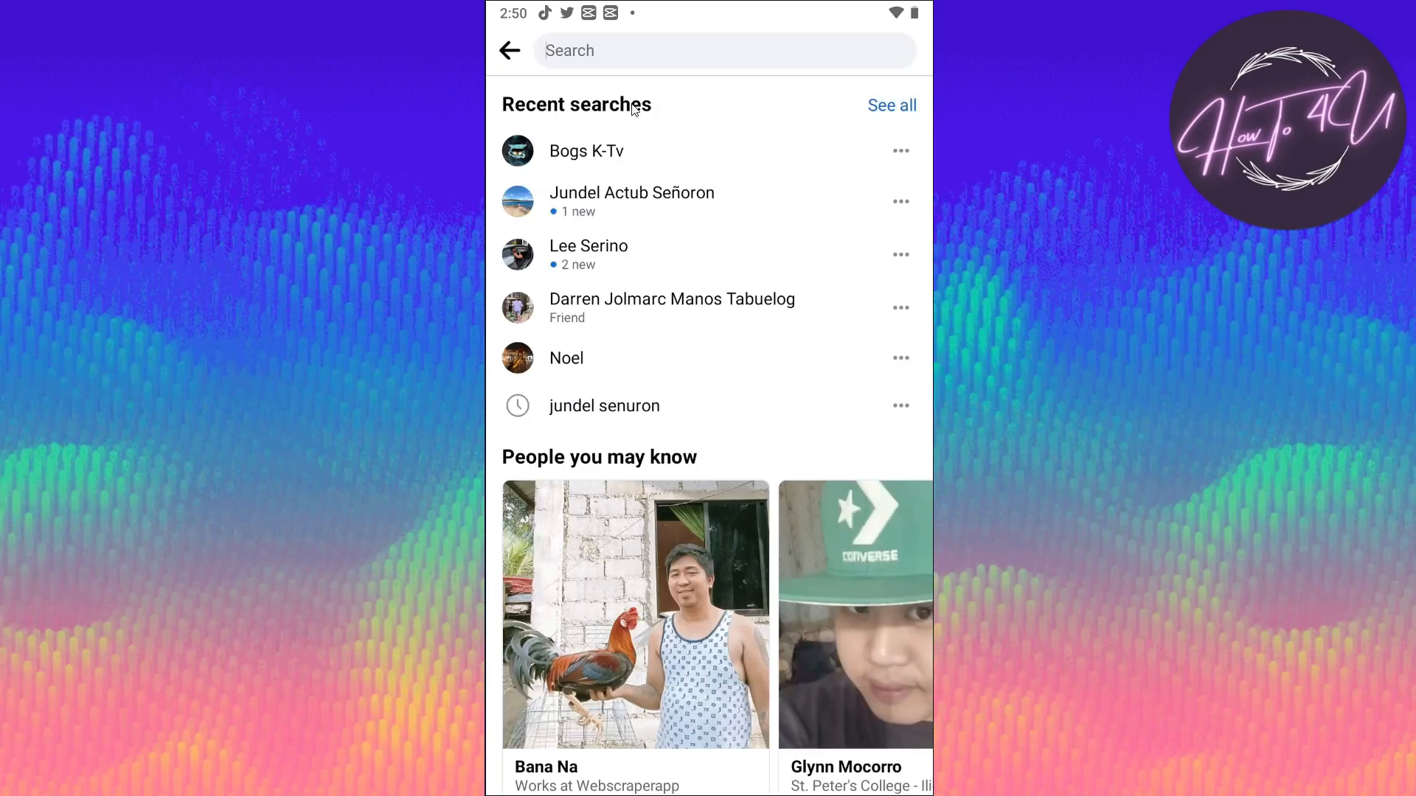
{"action": "mouse_move", "coordinate": [893, 115]}
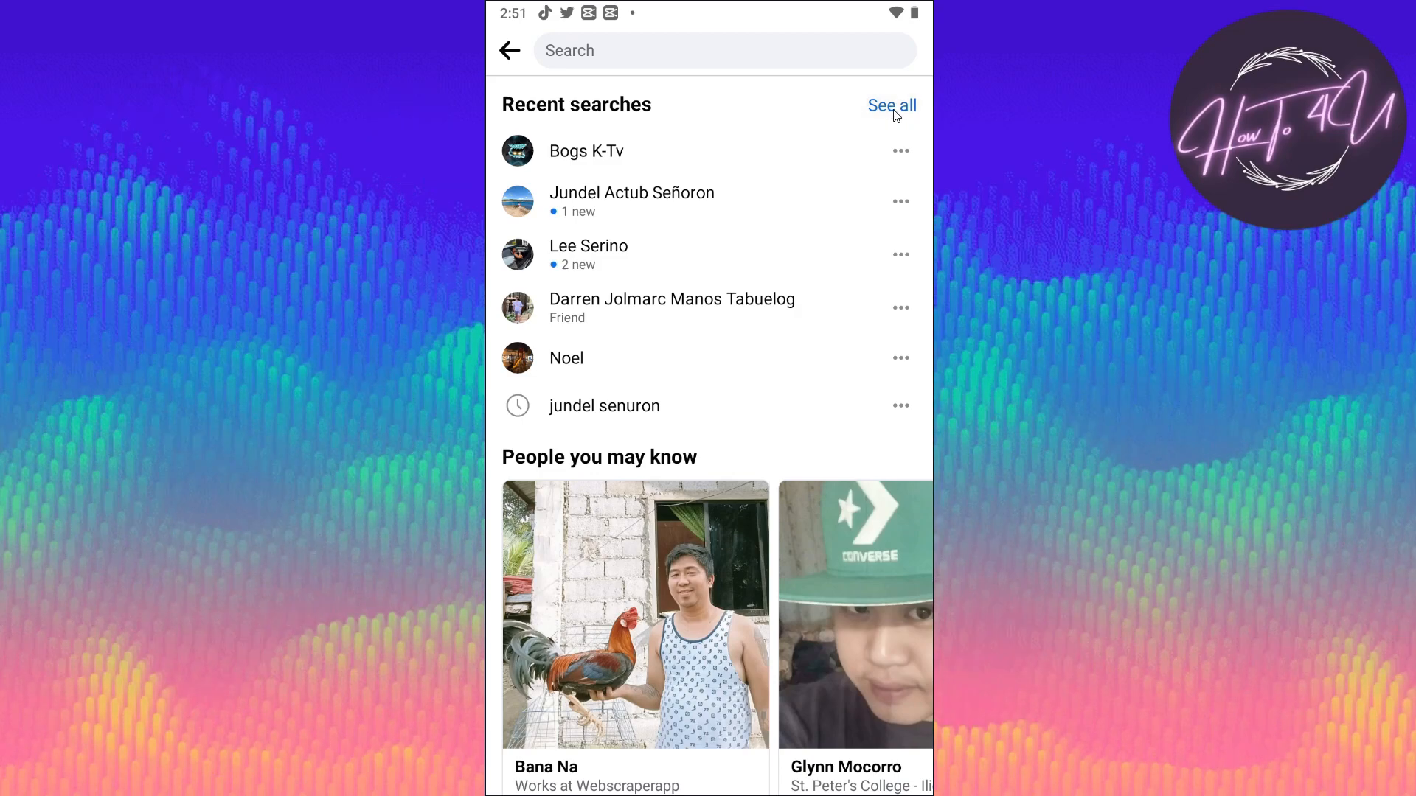
Show the full history filtered to Searches and remove the last entry, 'Noel'
{"action": "left_click", "coordinate": [891, 106]}
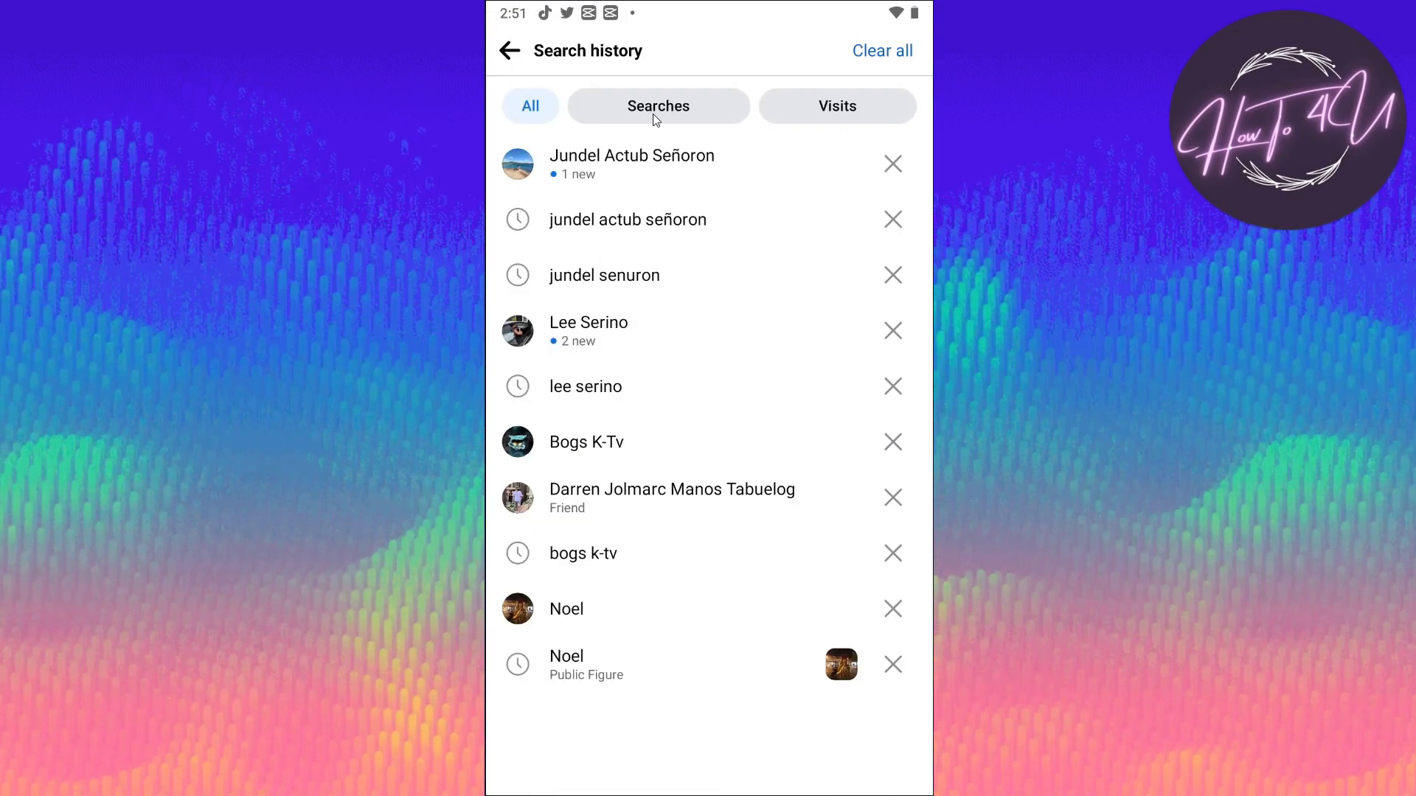
{"action": "left_click", "coordinate": [657, 106]}
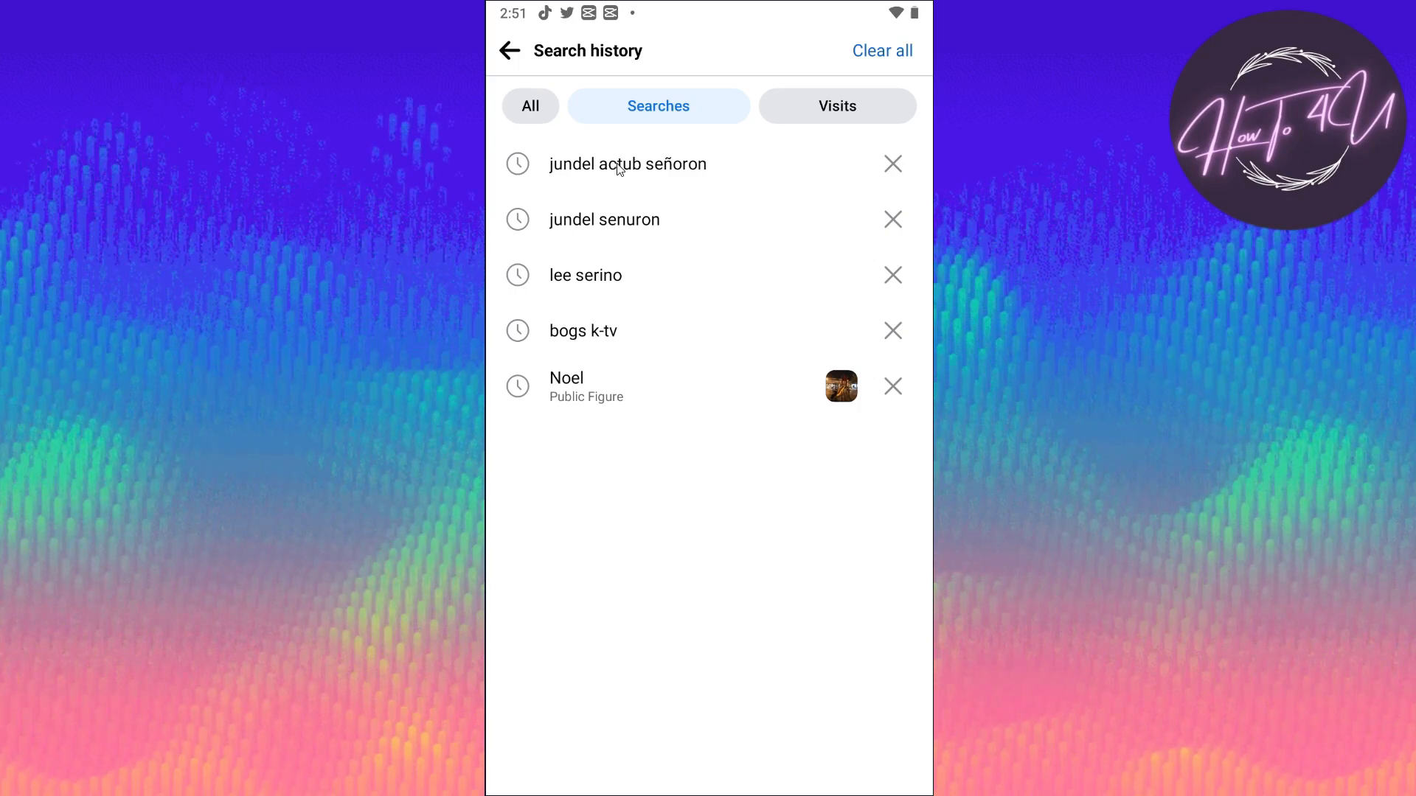
{"action": "mouse_move", "coordinate": [691, 190]}
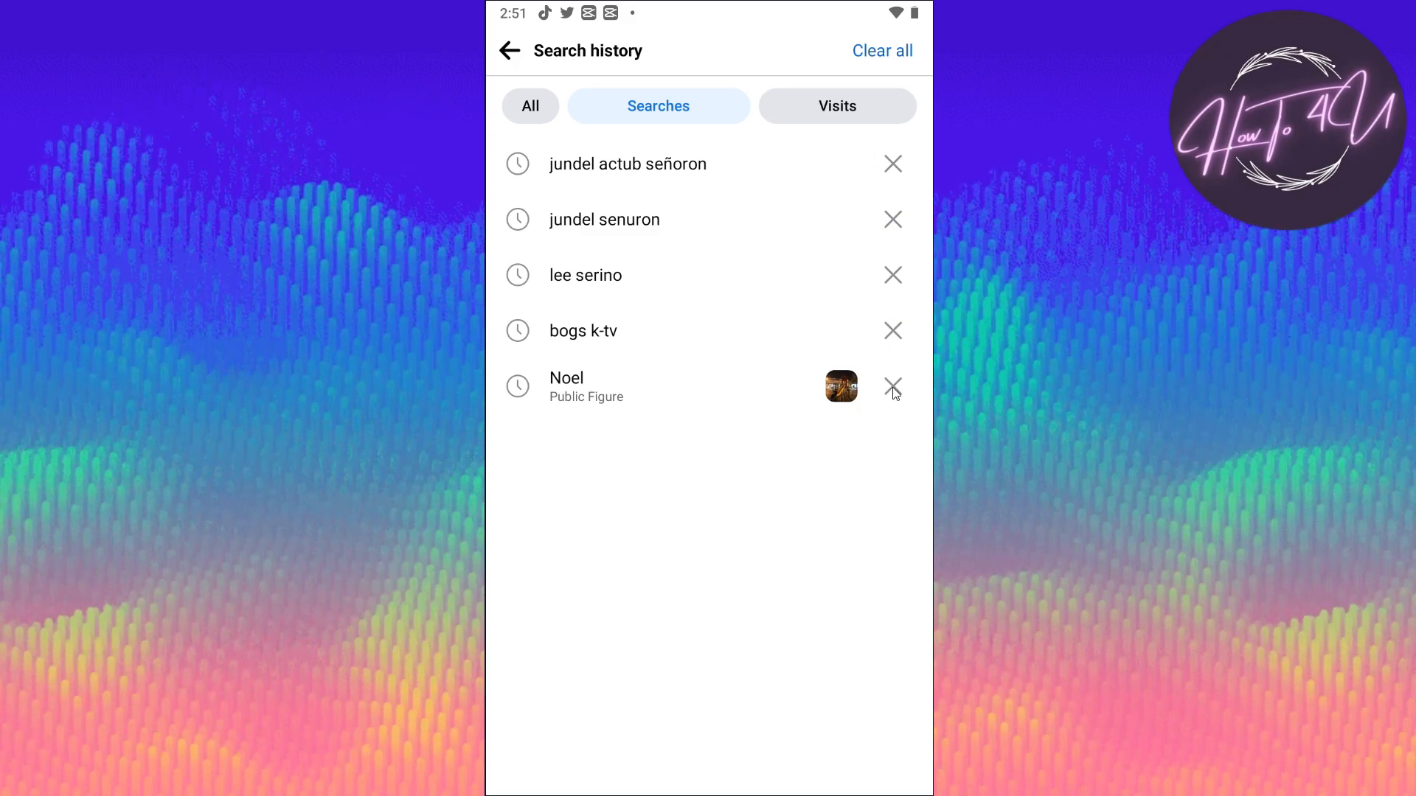
{"action": "left_click", "coordinate": [893, 386]}
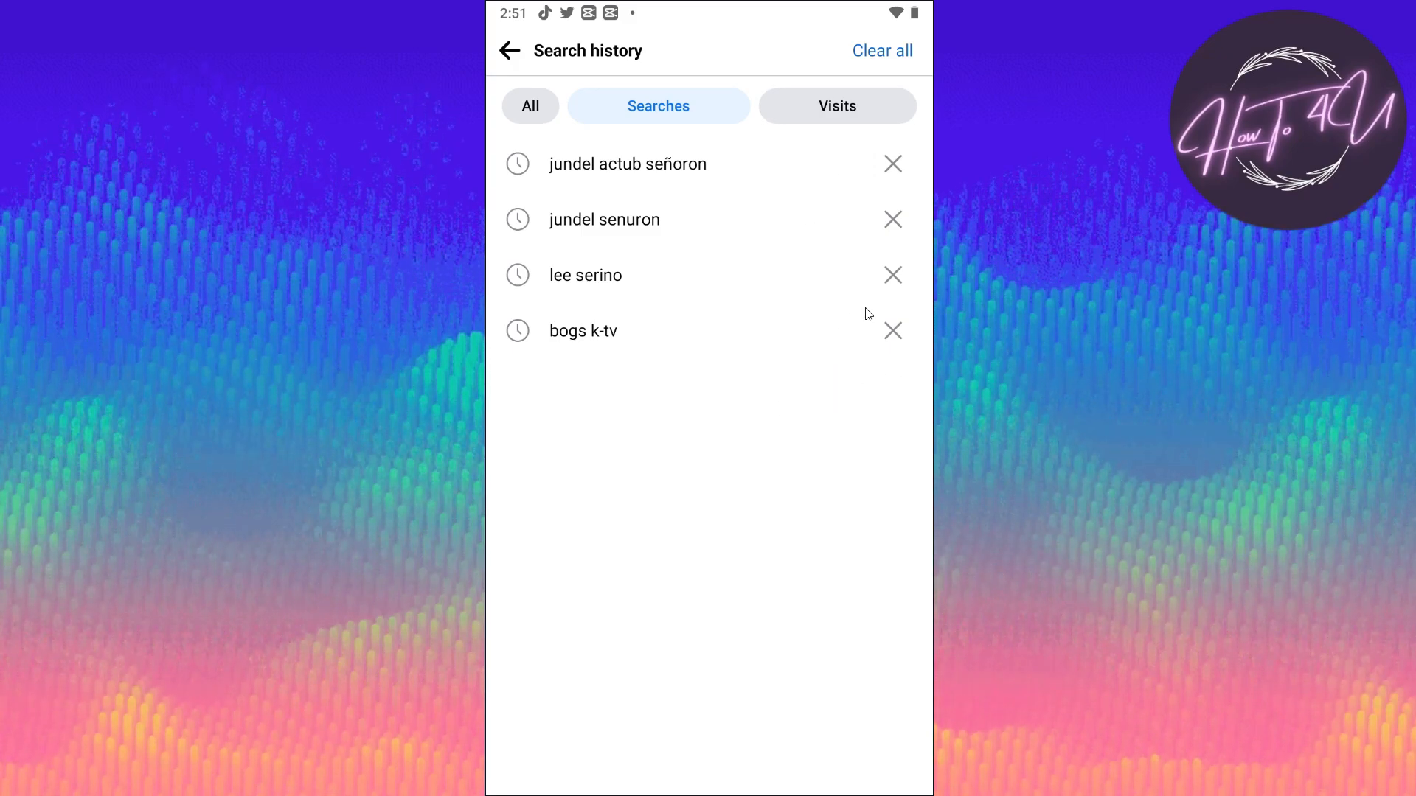
{"action": "mouse_move", "coordinate": [877, 52]}
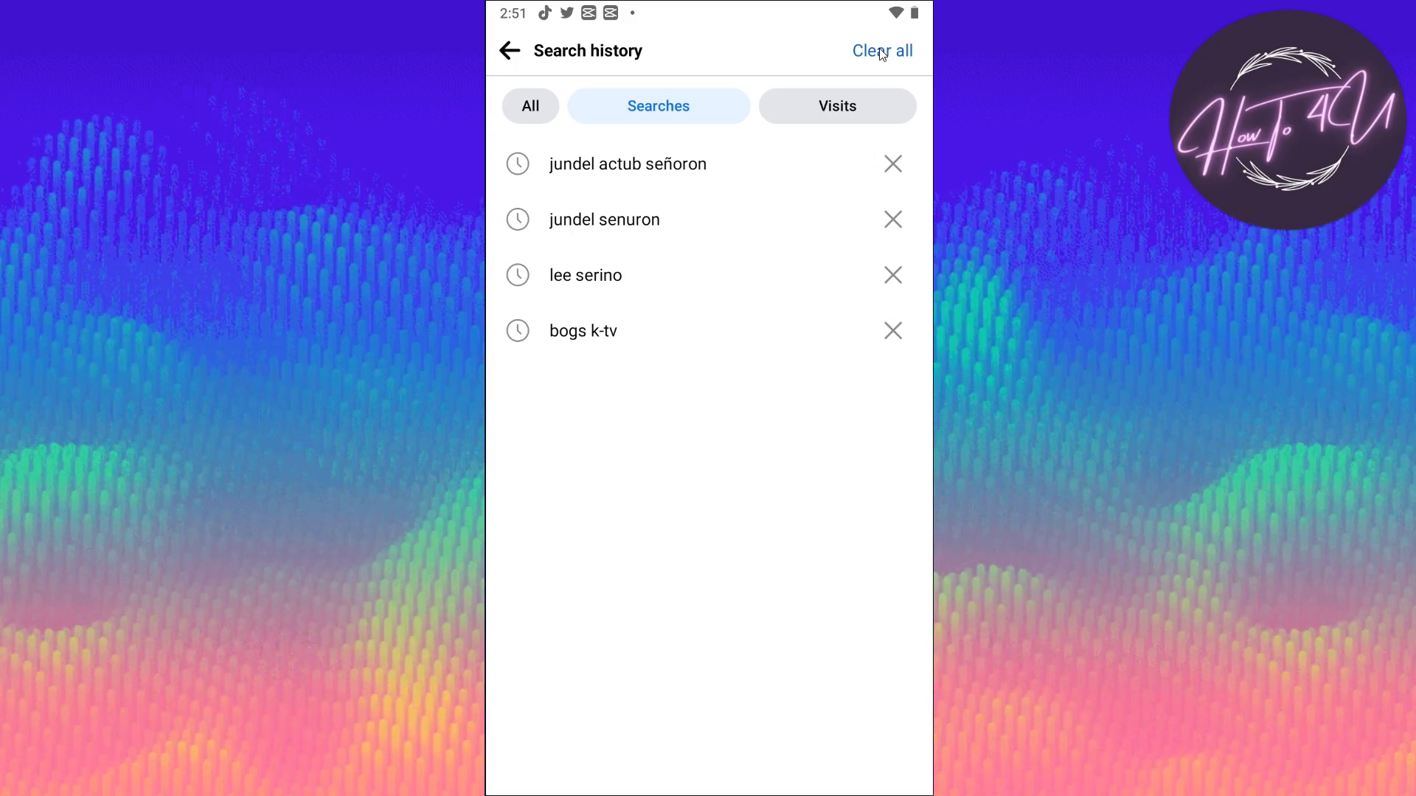
Clear all searches and confirm, leaving the history page showing 'Nothing to see here!'
{"action": "left_click", "coordinate": [882, 50]}
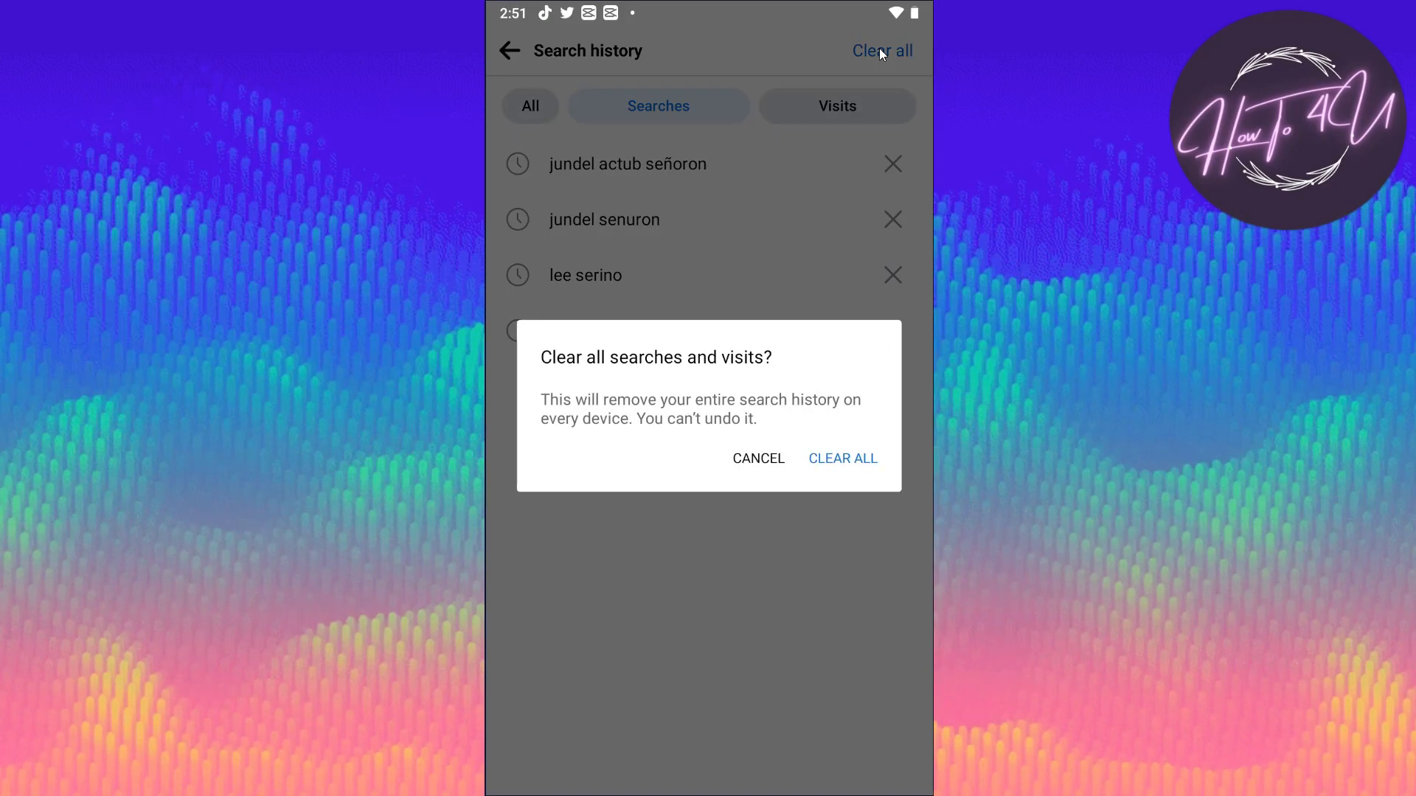
{"action": "mouse_move", "coordinate": [833, 466]}
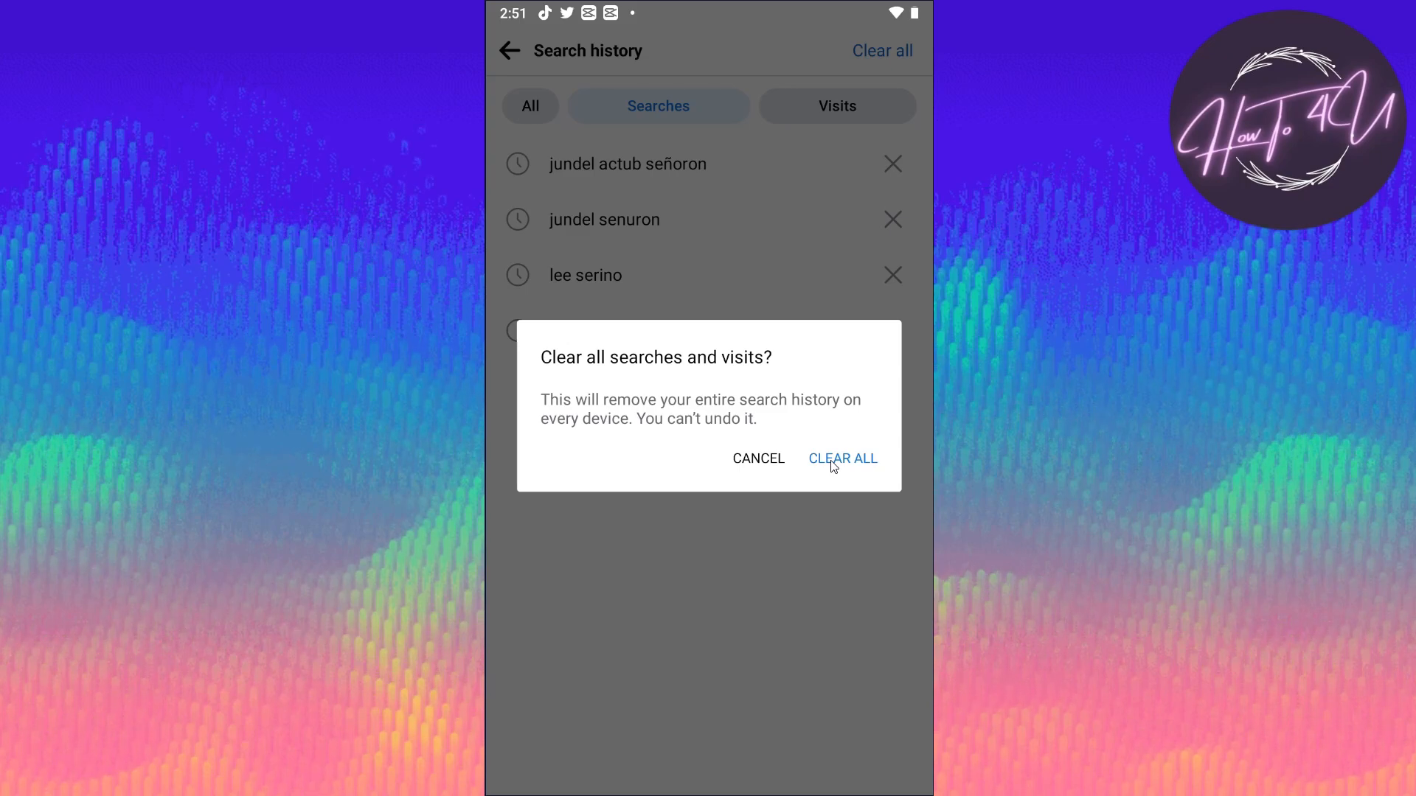
{"action": "left_click", "coordinate": [842, 458]}
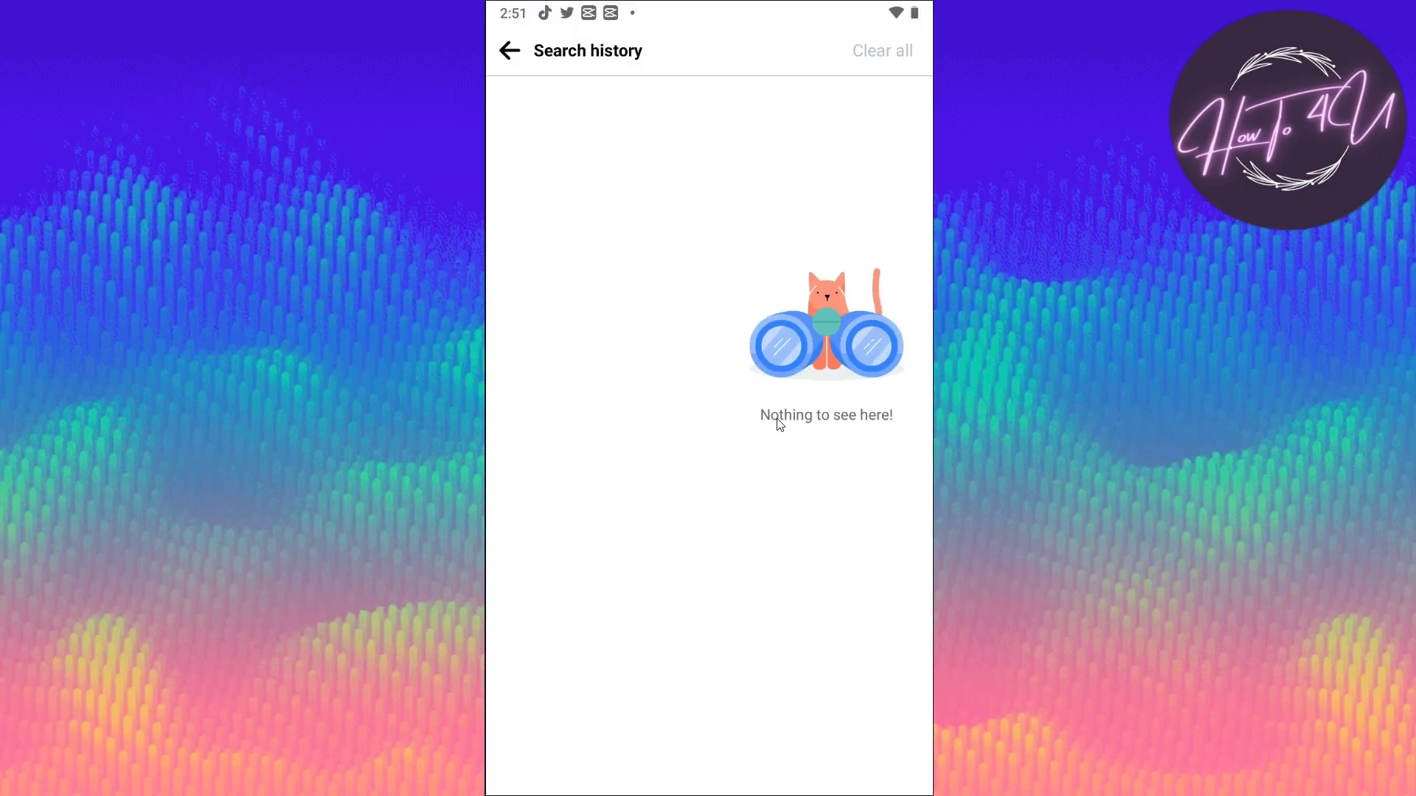